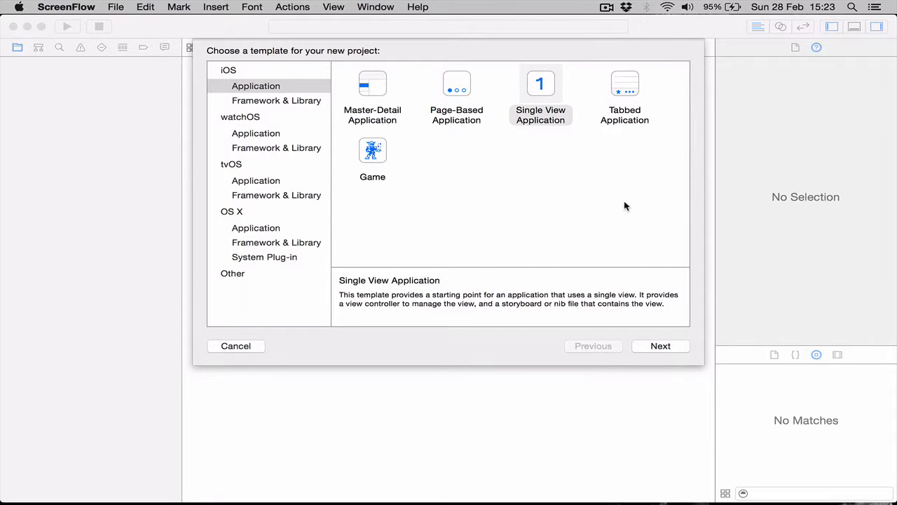
{"action": "mouse_move", "coordinate": [450, 150]}
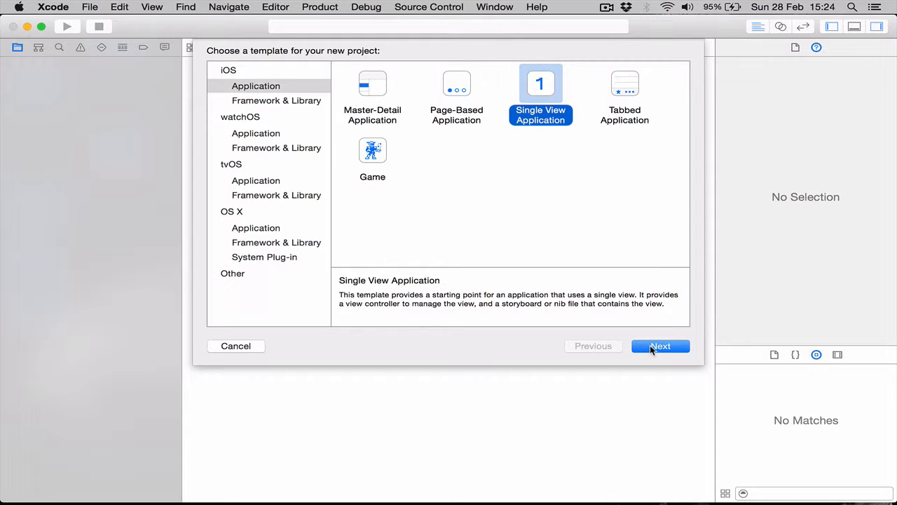
Choose the iOS Single View Application template and continue to project options.
{"action": "left_click", "coordinate": [660, 346]}
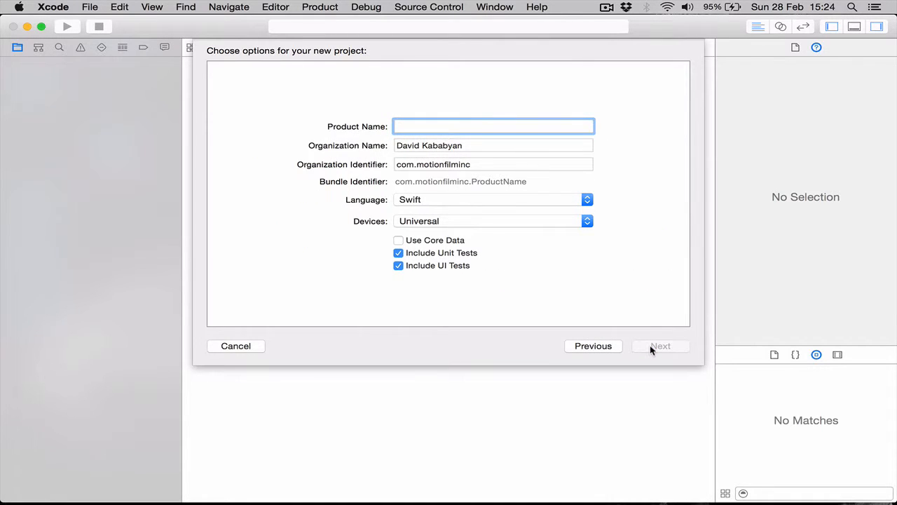
Name the product 'quickChat', keep Swift as the language, and proceed to saving.
{"action": "type", "text": "quickChat"}
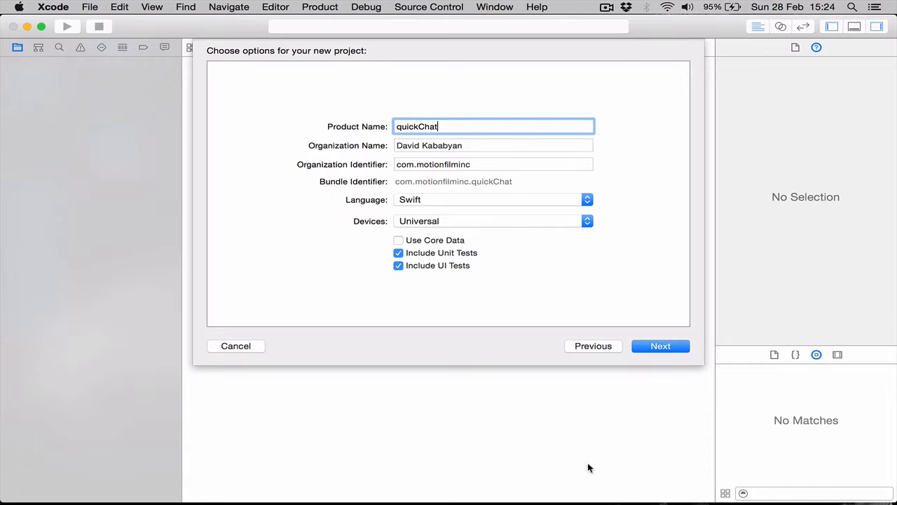
{"action": "left_click", "coordinate": [493, 199]}
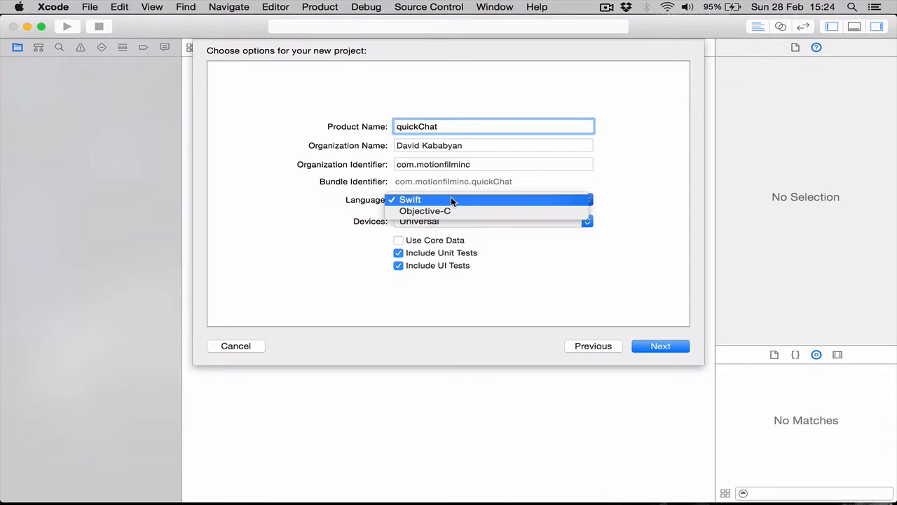
{"action": "left_click", "coordinate": [409, 199]}
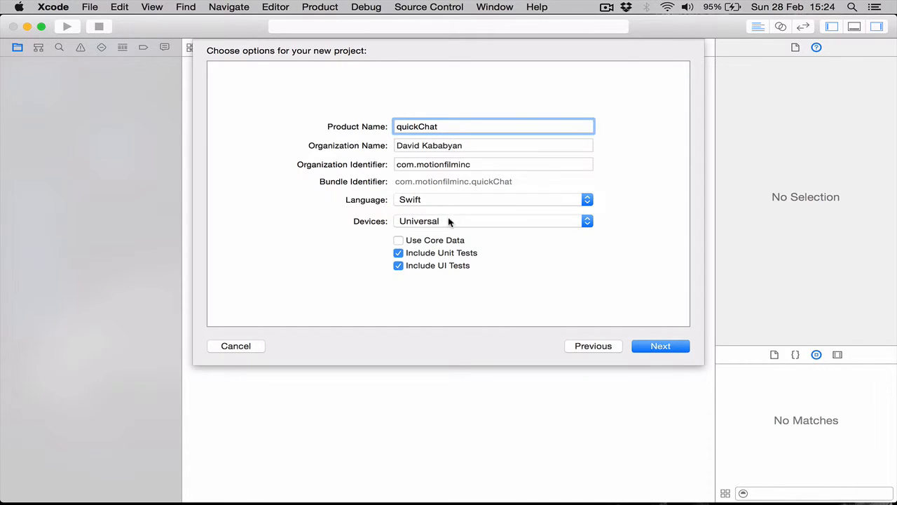
{"action": "mouse_move", "coordinate": [530, 321]}
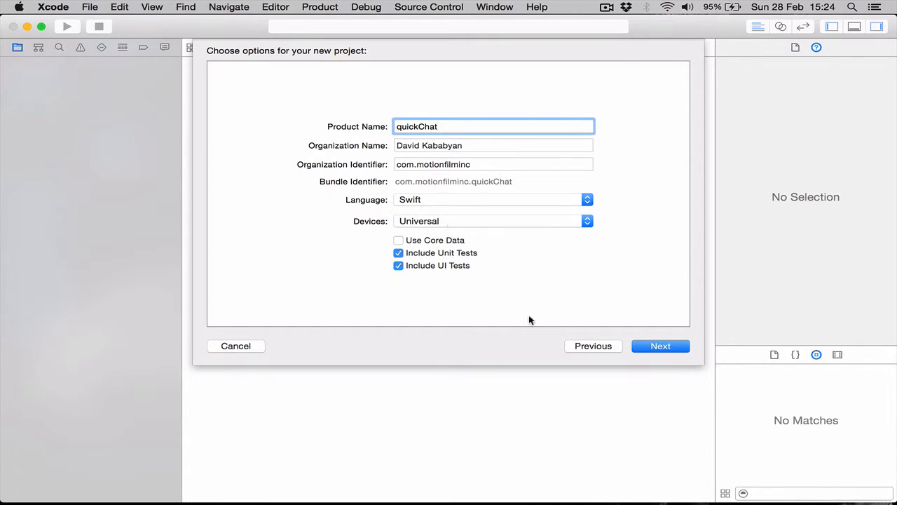
{"action": "left_click", "coordinate": [660, 346]}
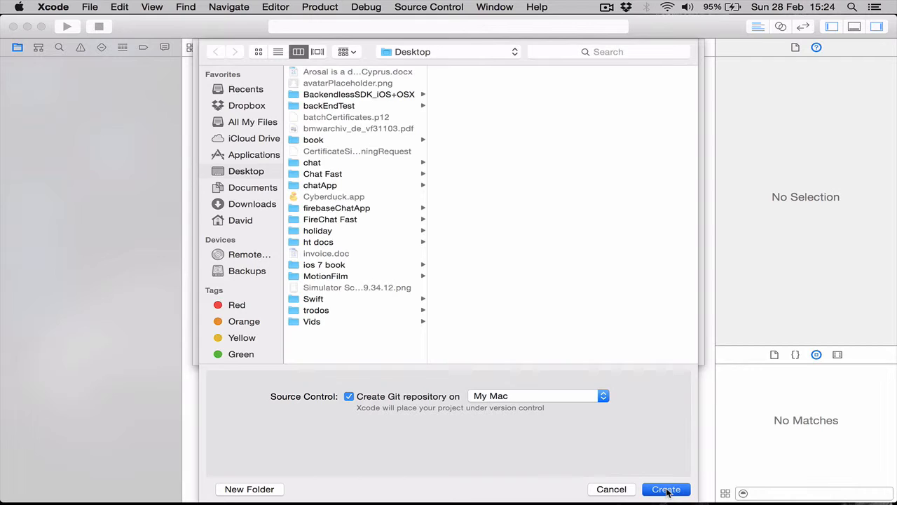
Create the quickChat project on the Desktop with a Git repository.
{"action": "left_click", "coordinate": [665, 488]}
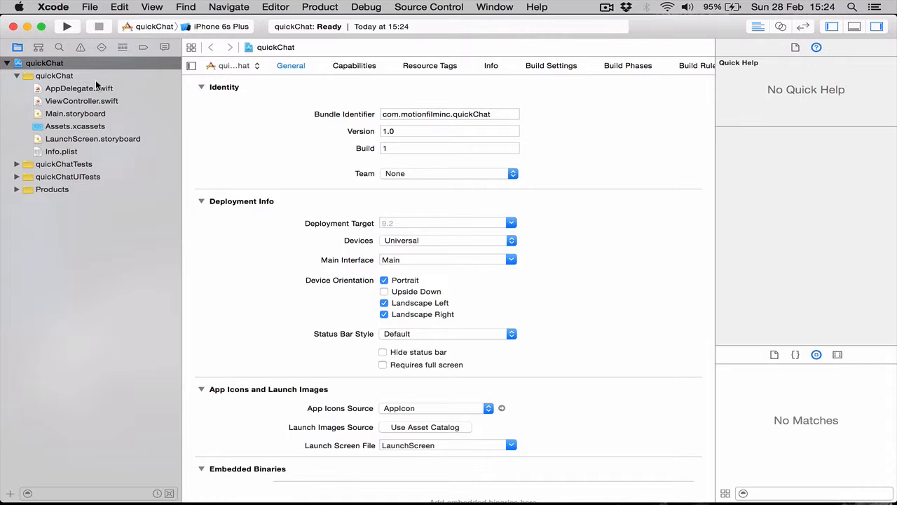
{"action": "mouse_move", "coordinate": [13, 27]}
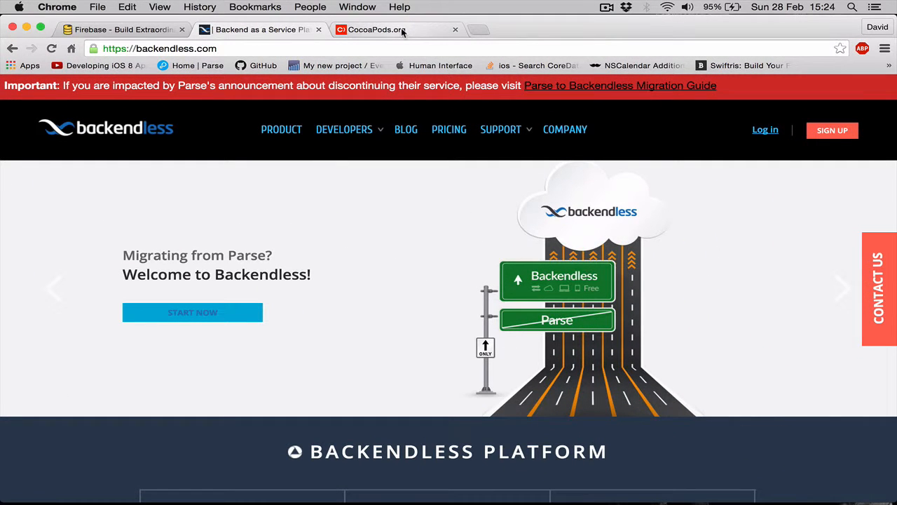
{"action": "mouse_move", "coordinate": [377, 30]}
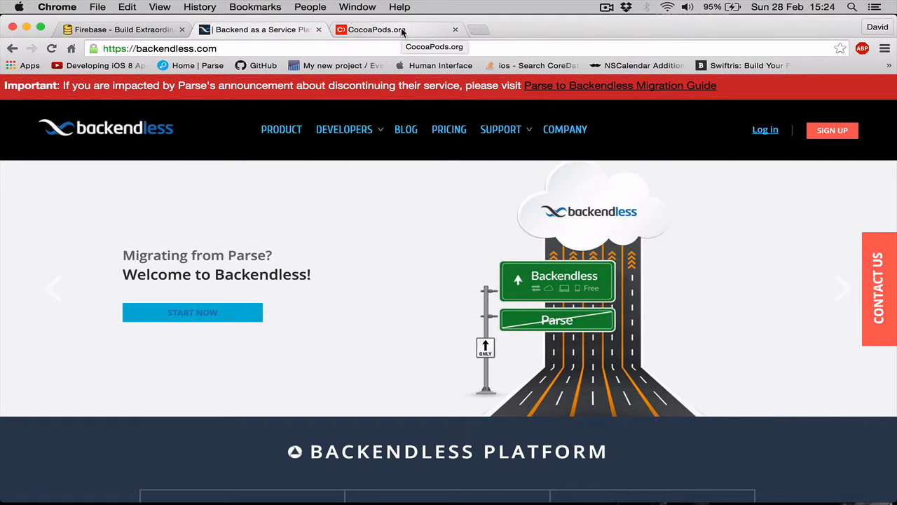
Switch to the CocoaPods.org tab and scroll to the INSTALL section.
{"action": "left_click", "coordinate": [375, 29]}
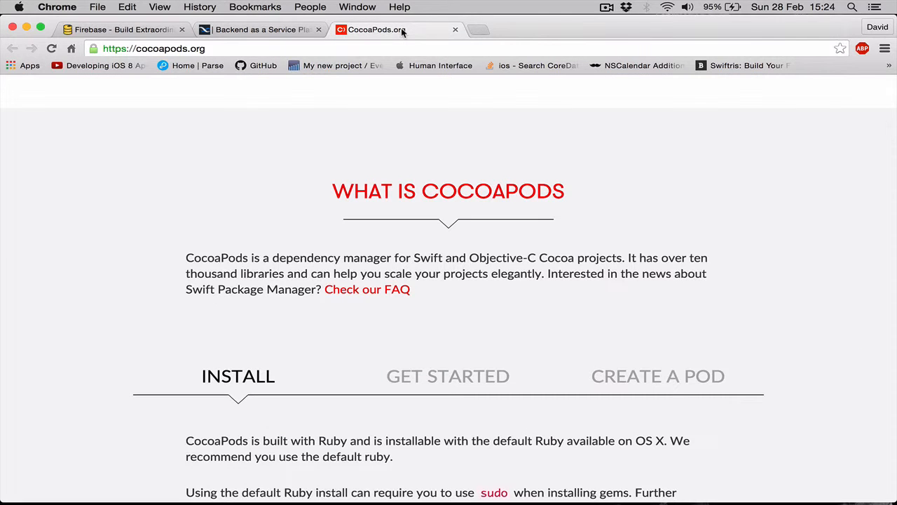
{"action": "mouse_move", "coordinate": [405, 48]}
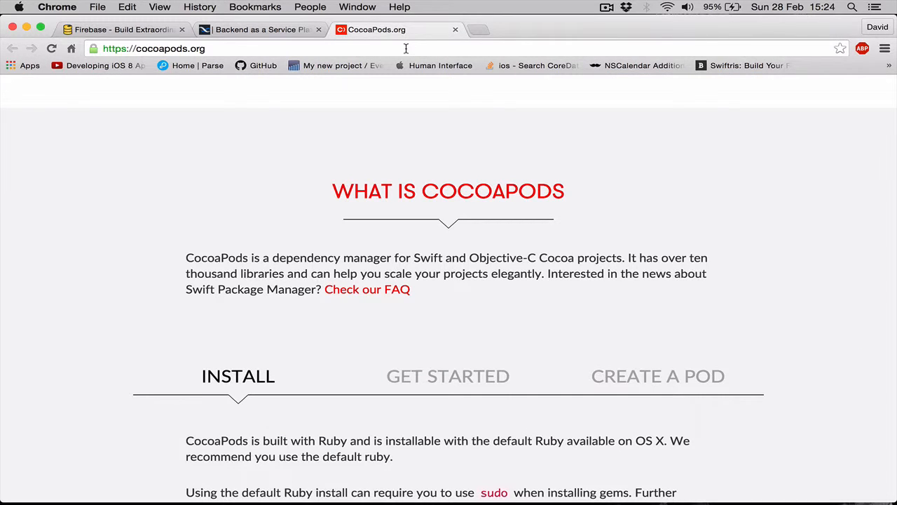
{"action": "scroll", "scroll_direction": "down", "scroll_amount": 3}
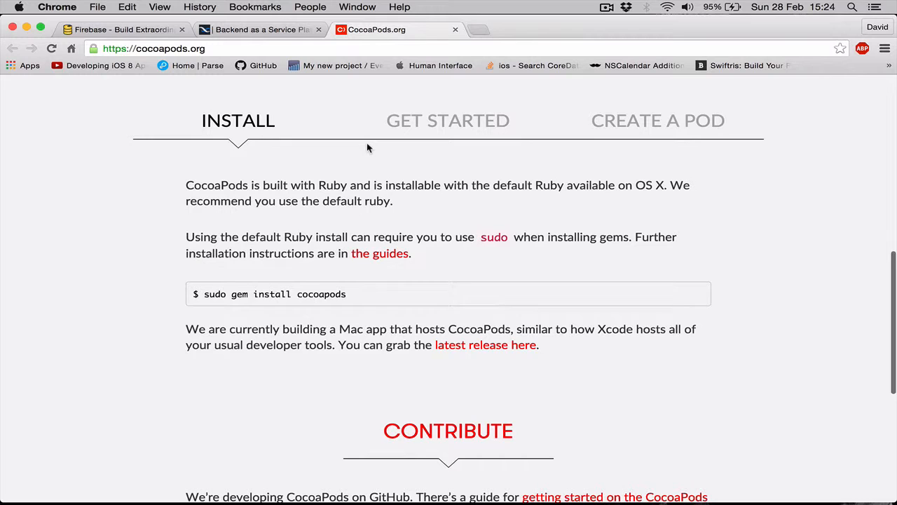
{"action": "mouse_move", "coordinate": [232, 133]}
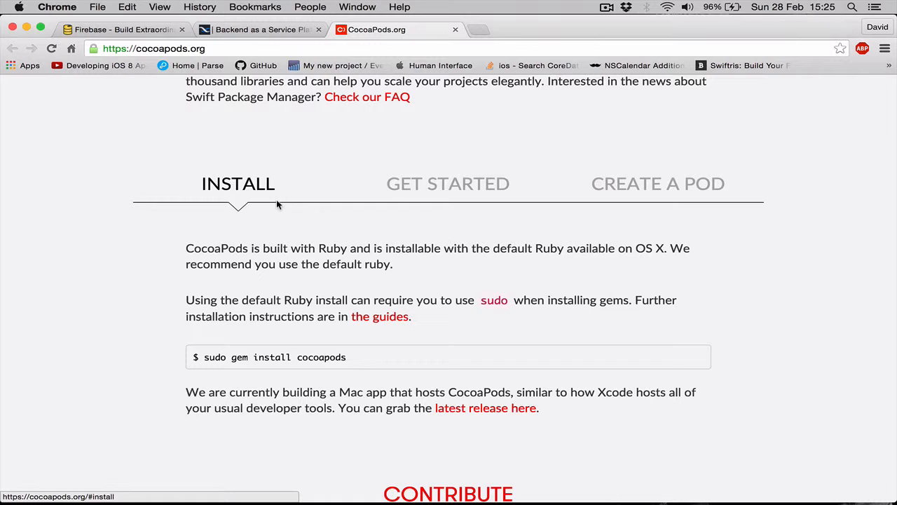
{"action": "mouse_move", "coordinate": [612, 460]}
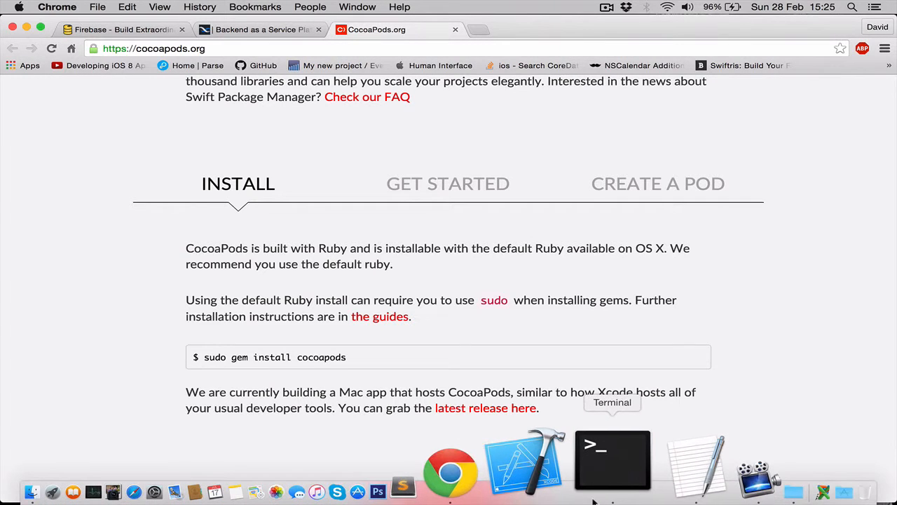
Open Terminal and change into the Desktop folder with 'cd Desktop/'.
{"action": "left_click", "coordinate": [612, 460]}
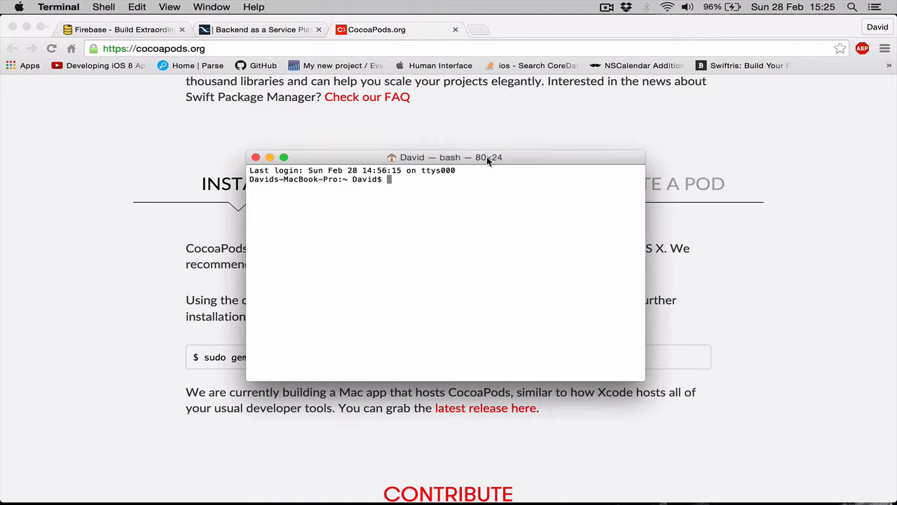
{"action": "type", "text": "cd"}
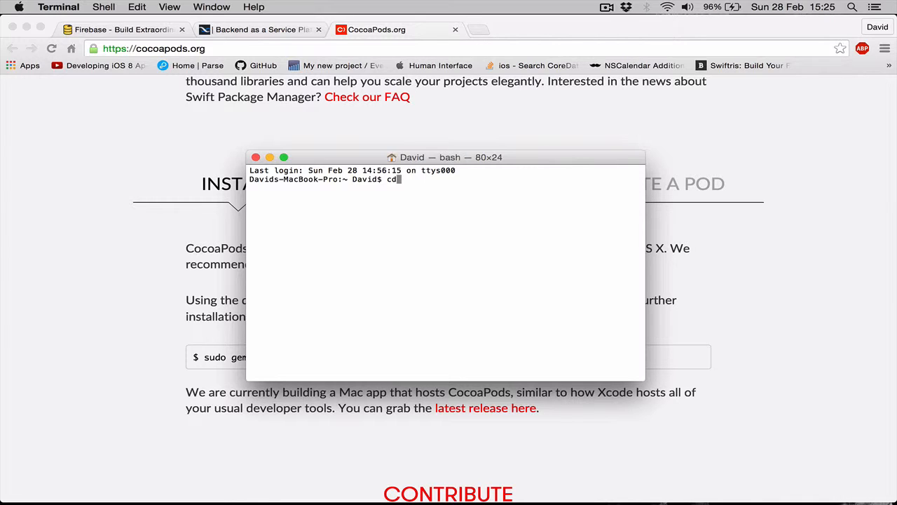
{"action": "type", "text": "Des"}
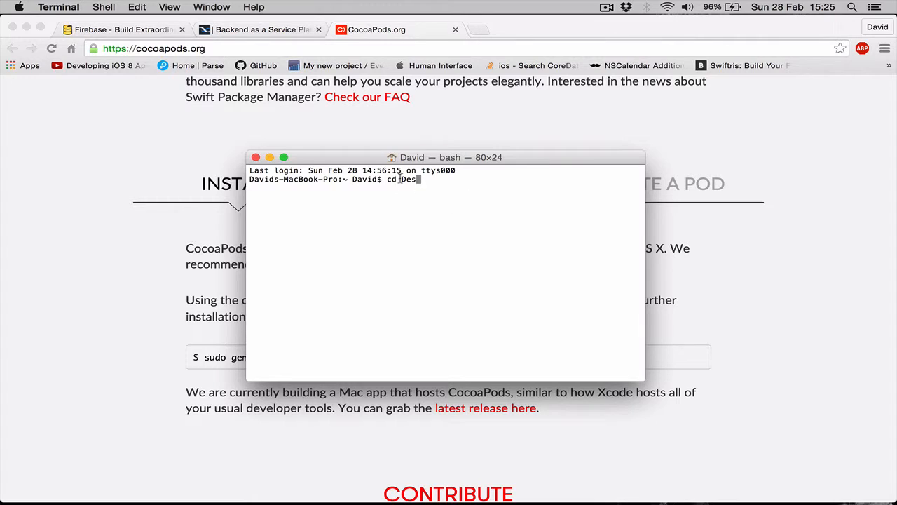
{"action": "double_click", "coordinate": [408, 179]}
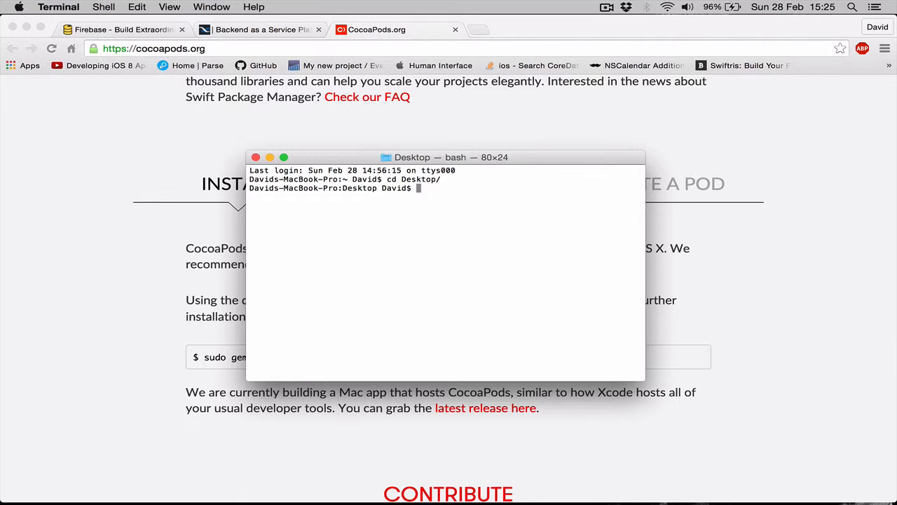
Enter the command 'cd quickChat/' at the Desktop prompt.
{"action": "type", "text": "c"}
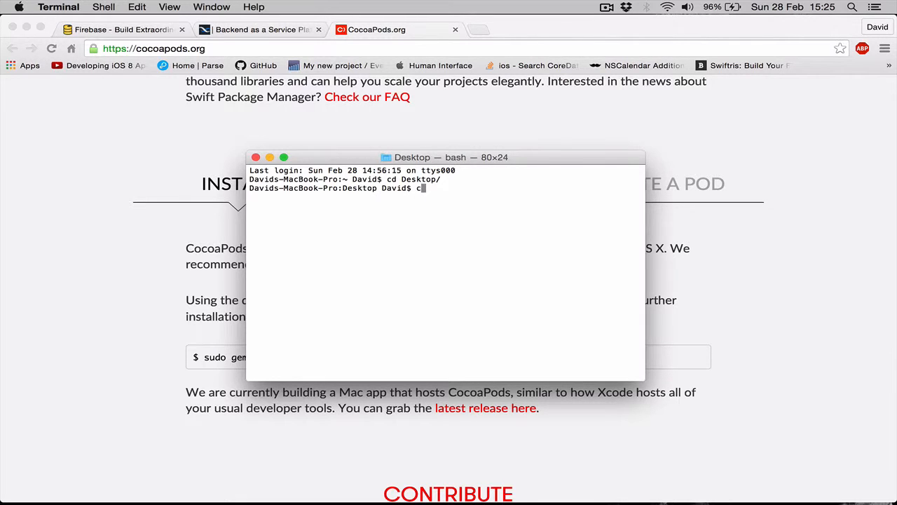
{"action": "type", "text": "d"}
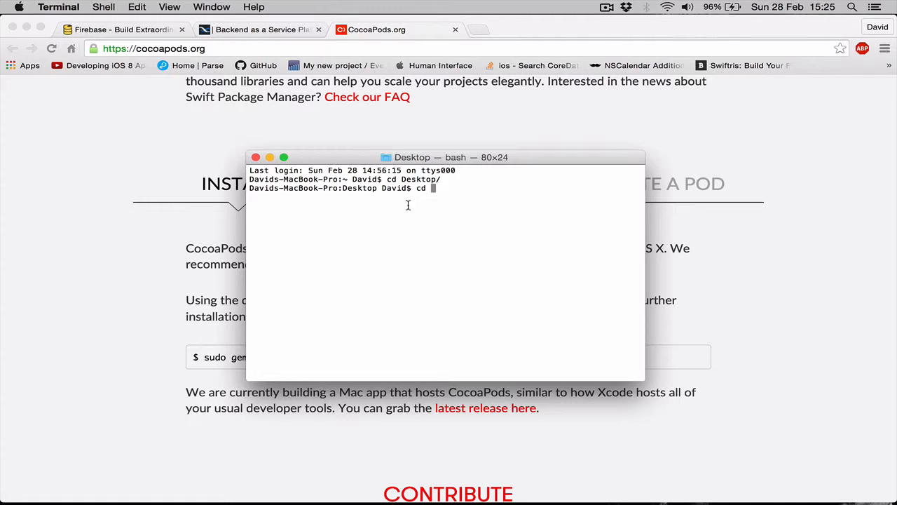
{"action": "type", "text": "quickChat/"}
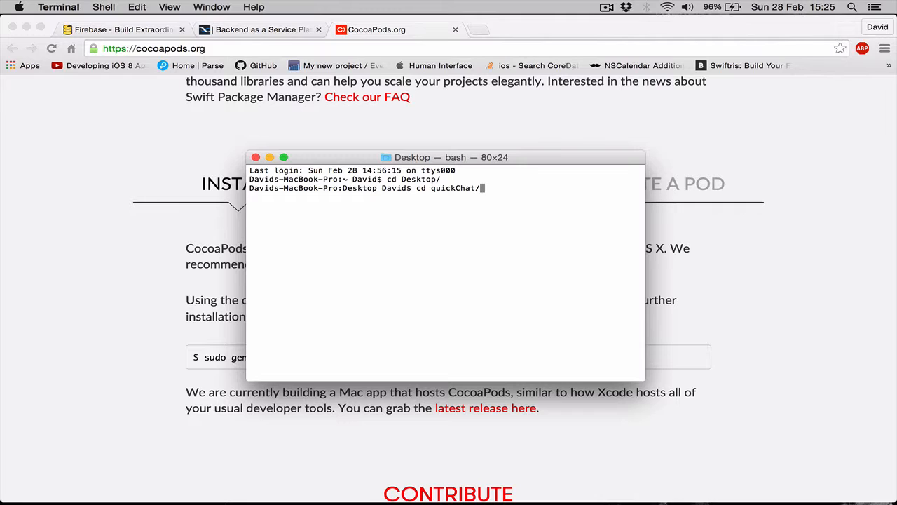
{"action": "mouse_move", "coordinate": [476, 197]}
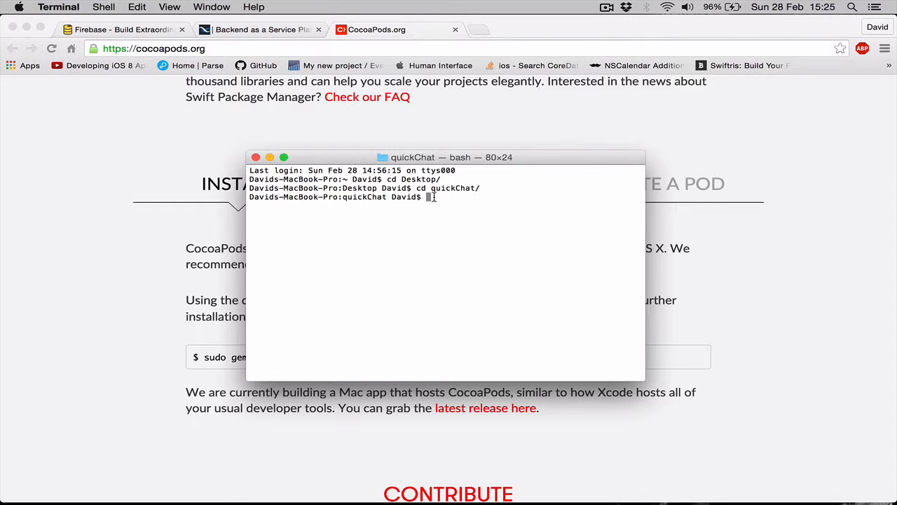
List the quickChat folder contents and create an empty Podfile with 'touch Podfile'.
{"action": "type", "text": "ls"}
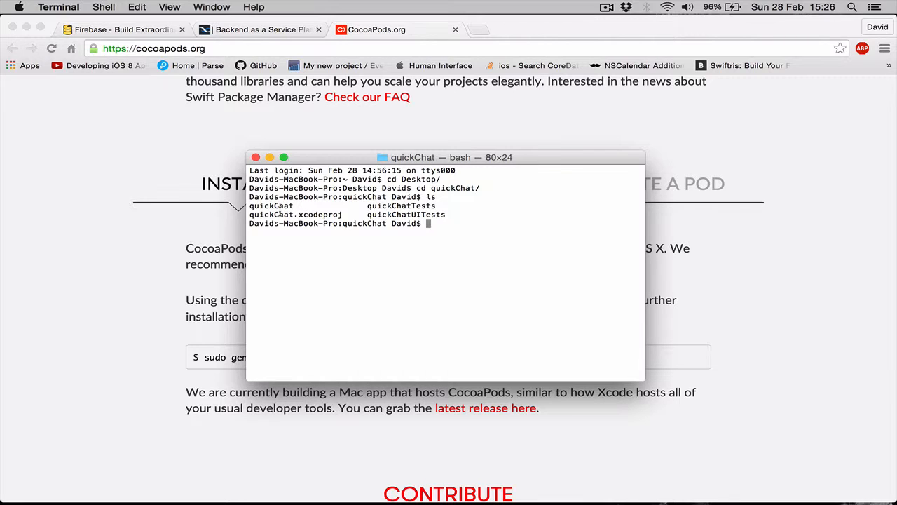
{"action": "double_click", "coordinate": [270, 205]}
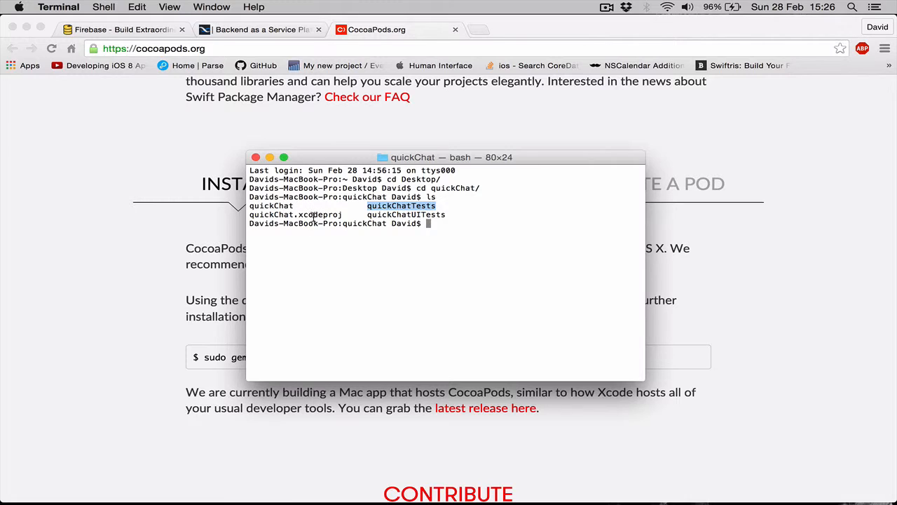
{"action": "left_click", "coordinate": [448, 229]}
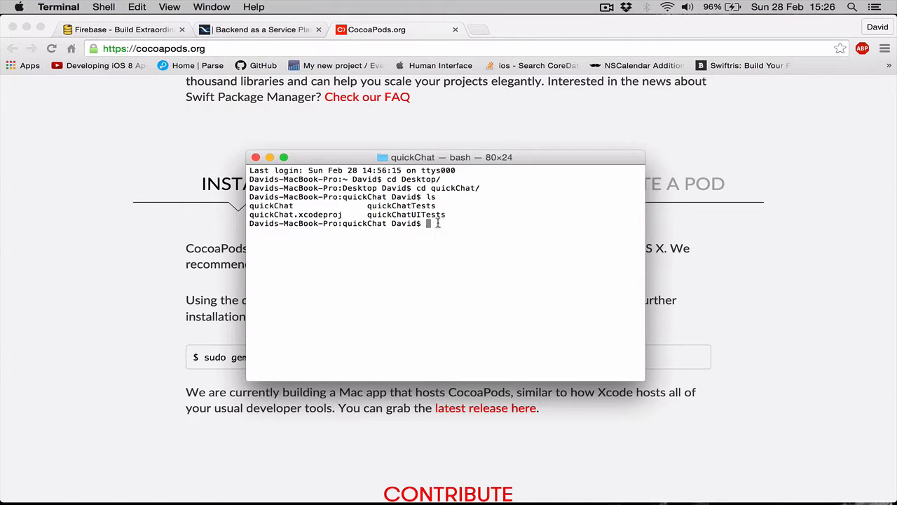
{"action": "type", "text": "touch"}
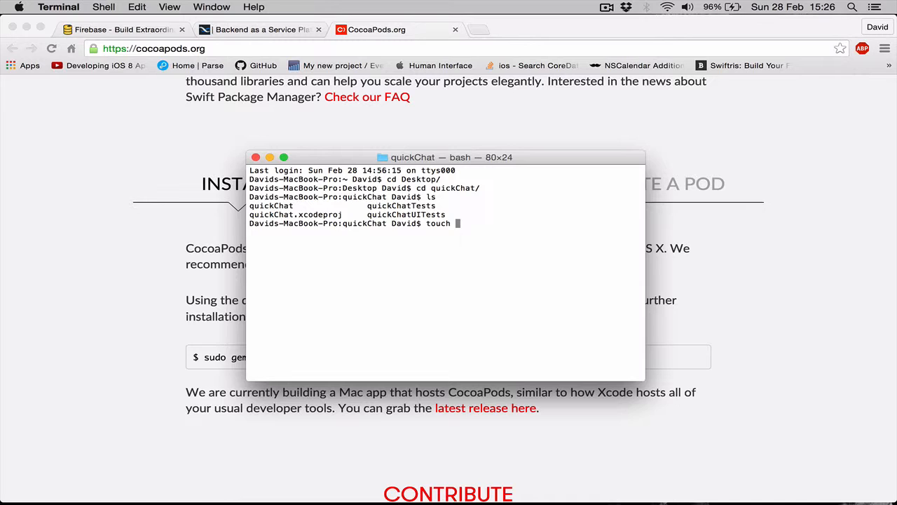
{"action": "type", "text": "Podfile"}
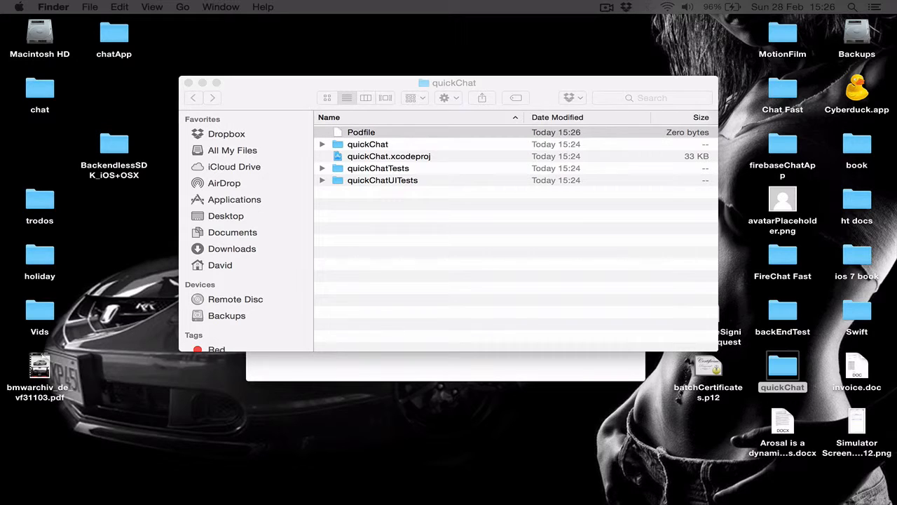
Open Podfile in TextEdit and type pod lines, starting with pod 'JSQMessagesViewController'.
{"action": "double_click", "coordinate": [361, 132]}
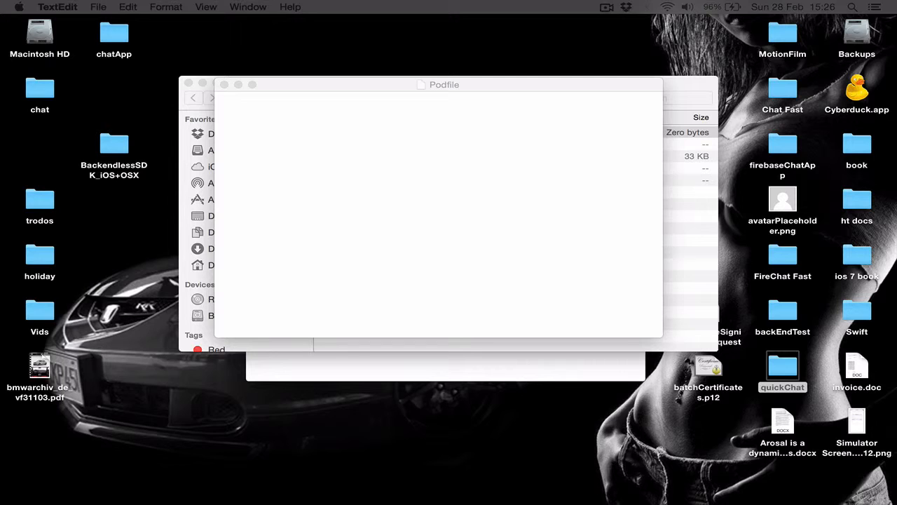
{"action": "left_click", "coordinate": [433, 211]}
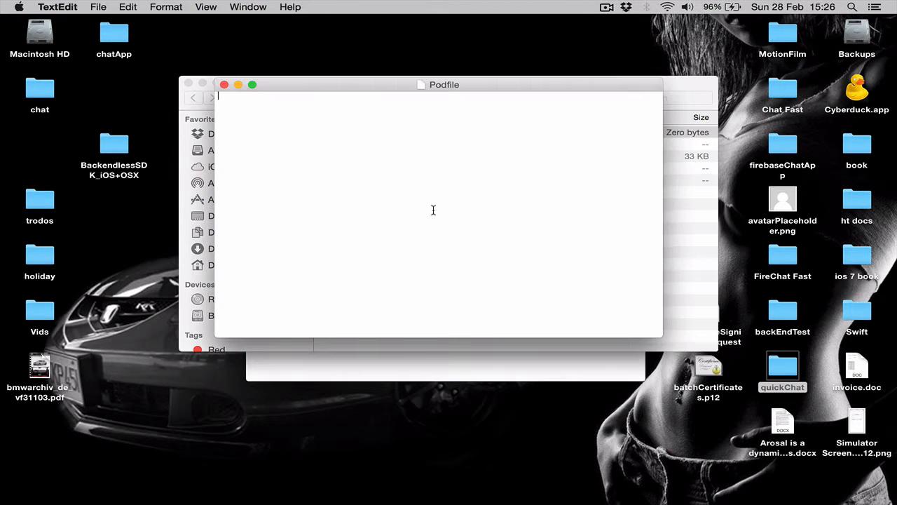
{"action": "type", "text": "pod 'JSQMessagesViewController'"}
{"action": "type", "text": "pod 'Firebase'"}
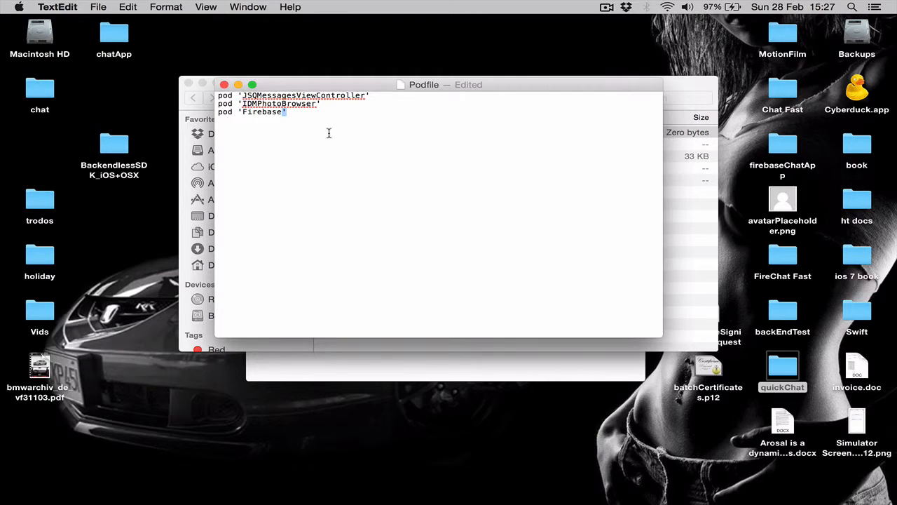
{"action": "mouse_move", "coordinate": [299, 113]}
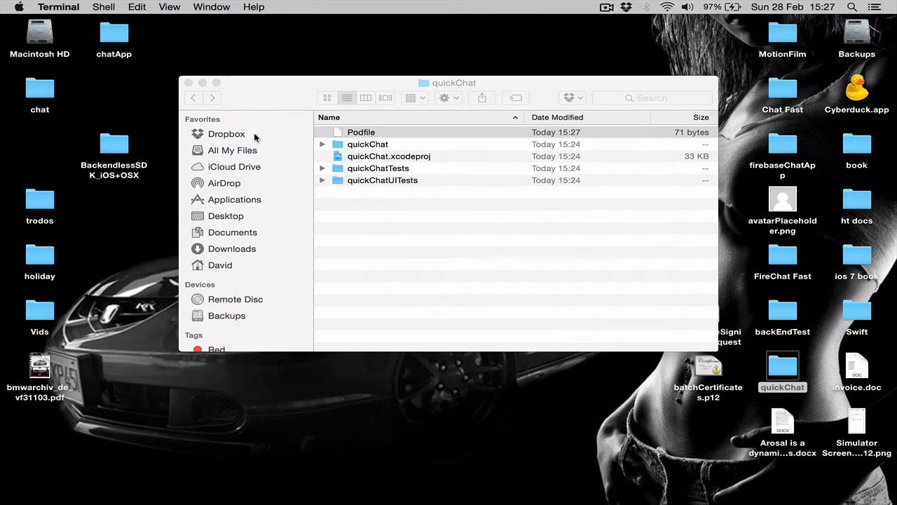
In a new Terminal session, change into the quickChat folder, correcting a typo.
{"action": "left_click", "coordinate": [583, 460]}
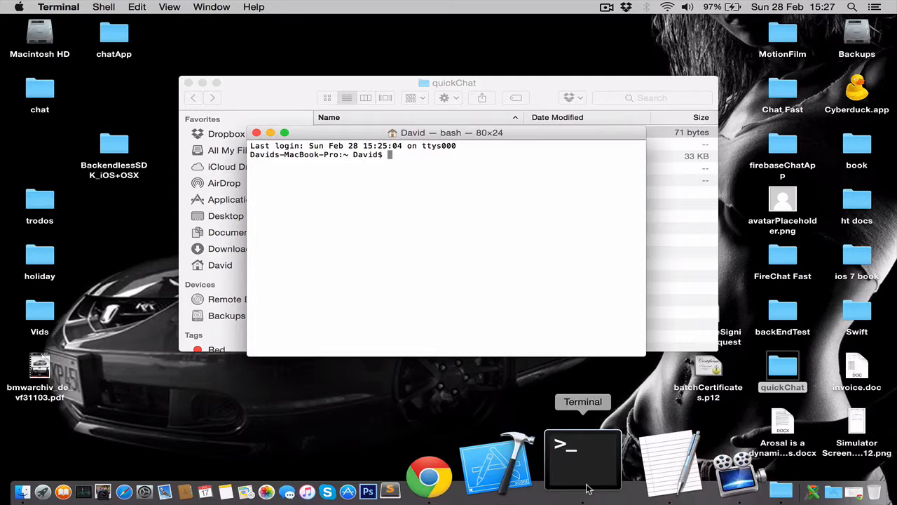
{"action": "type", "text": "cd"}
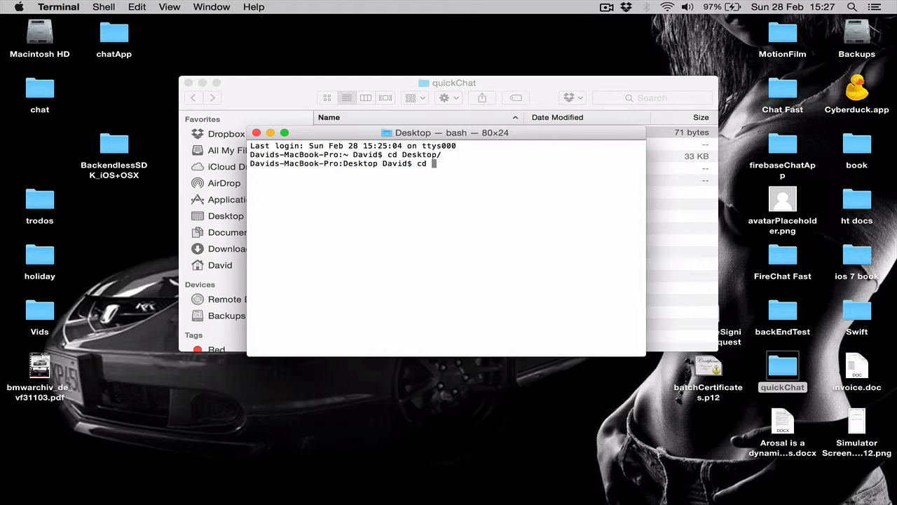
{"action": "type", "text": "quck"}
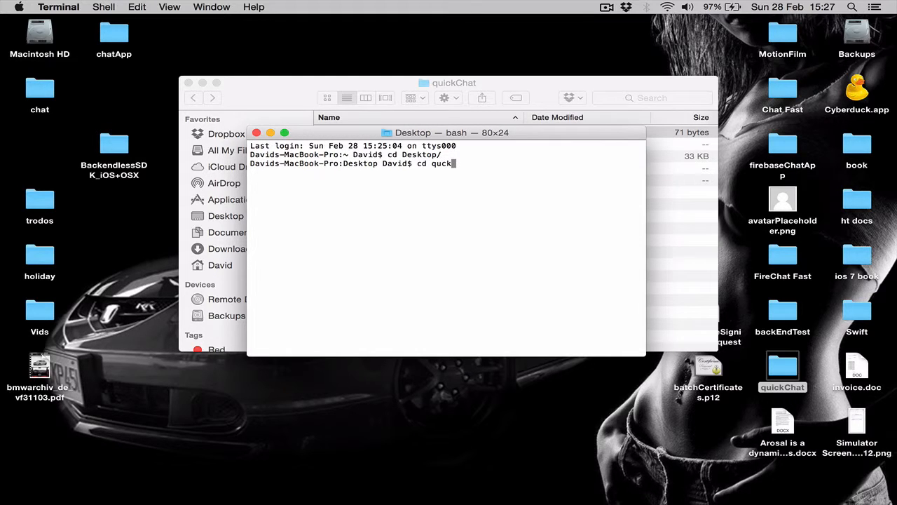
{"action": "key", "text": "backspace"}
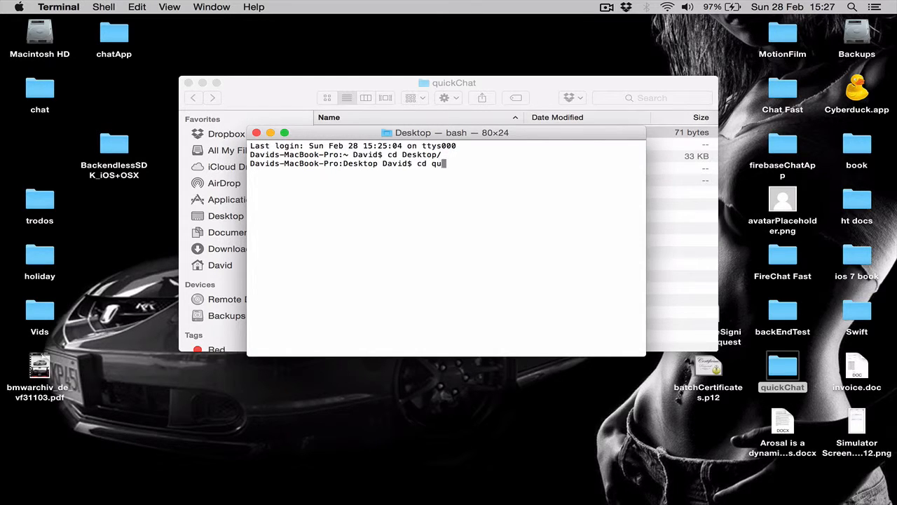
{"action": "key", "text": "enter"}
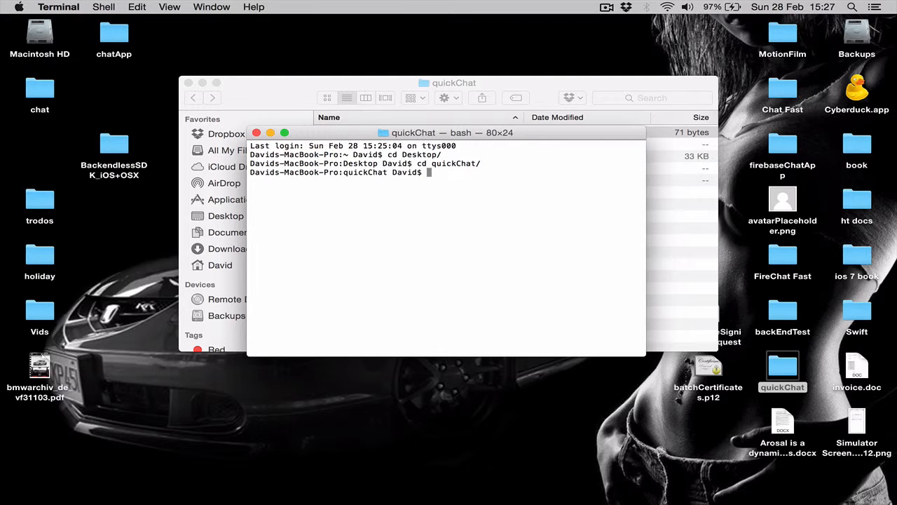
List the folder to confirm the Podfile, then start 'pod install'.
{"action": "type", "text": "ls"}
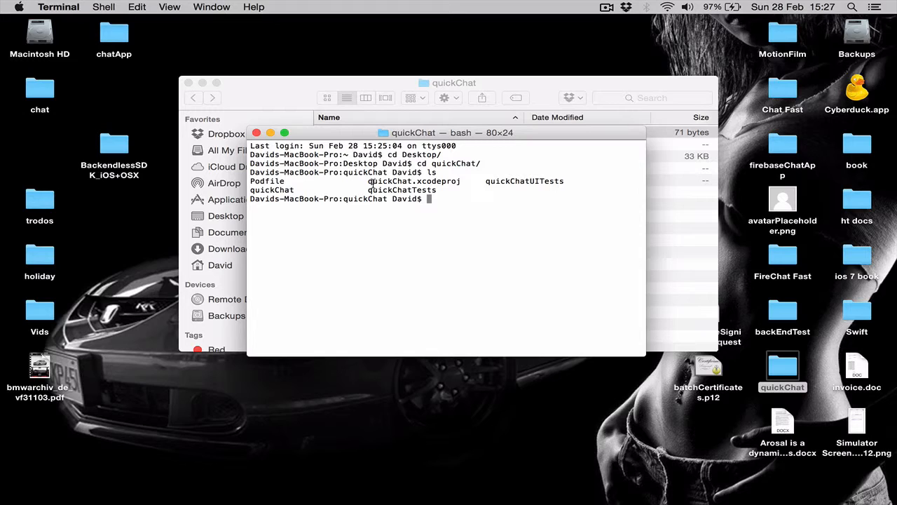
{"action": "double_click", "coordinate": [266, 181]}
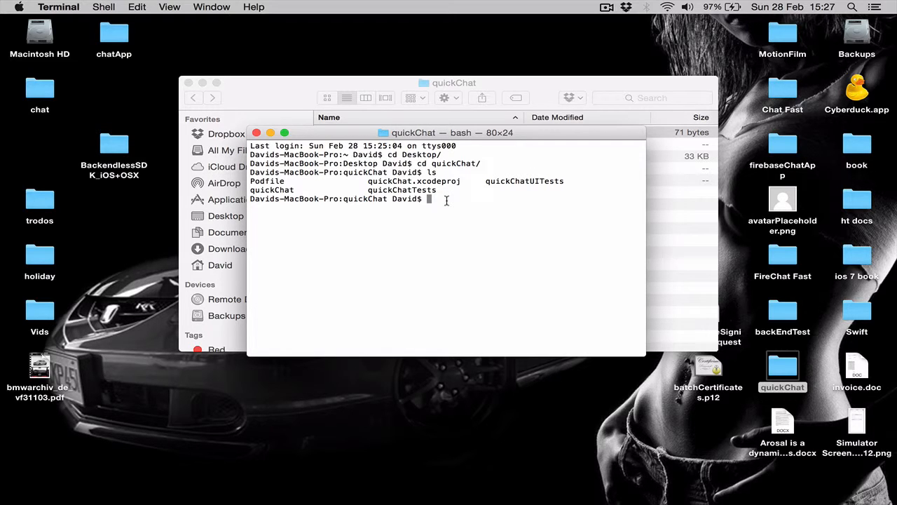
{"action": "type", "text": "pod install"}
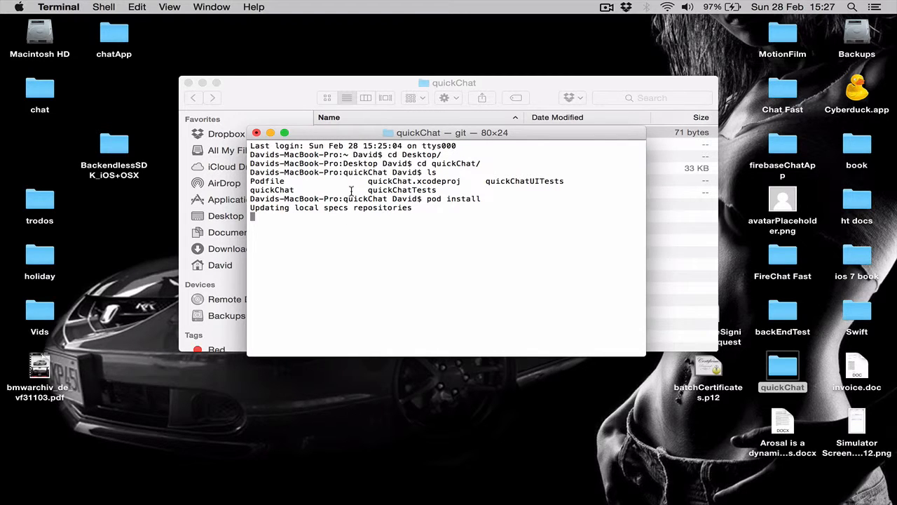
{"action": "mouse_move", "coordinate": [334, 227]}
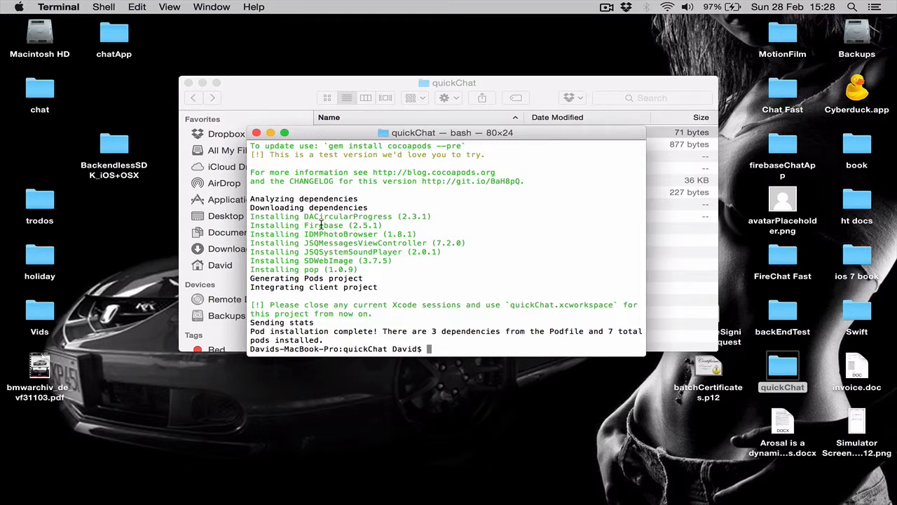
Finish installing the pods and find the JSQMessagesViewController install line.
{"action": "double_click", "coordinate": [340, 234]}
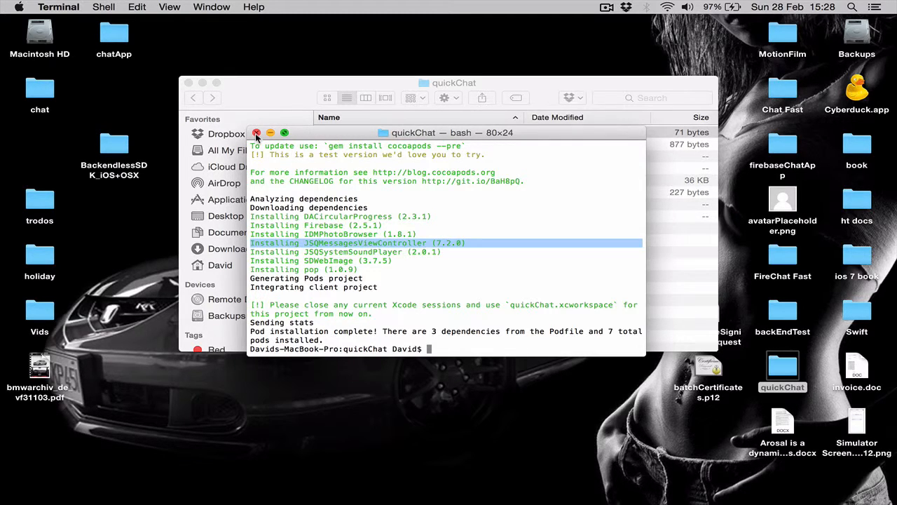
Close the Terminal session and bring the quickChat Finder window forward, repositioning it.
{"action": "left_click", "coordinate": [257, 132]}
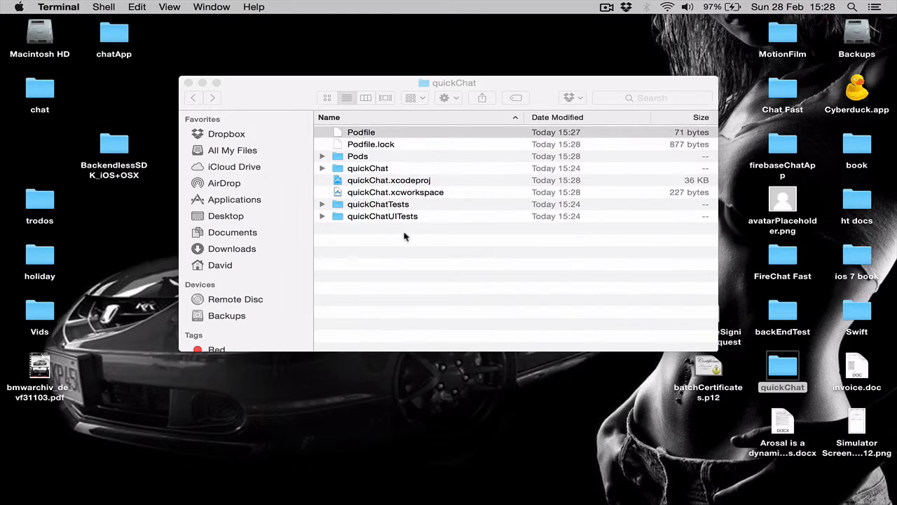
{"action": "left_click", "coordinate": [362, 132]}
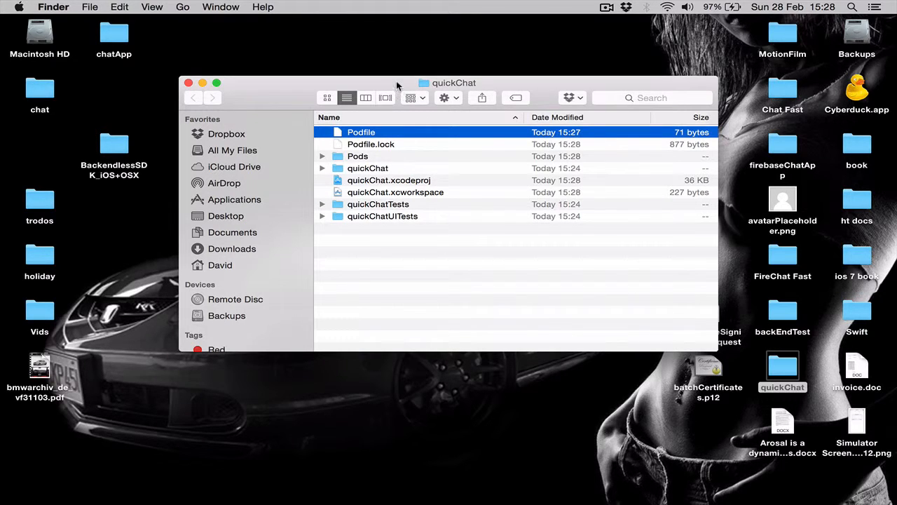
{"action": "left_click_drag", "start_coordinate": [454, 83], "coordinate": [423, 74]}
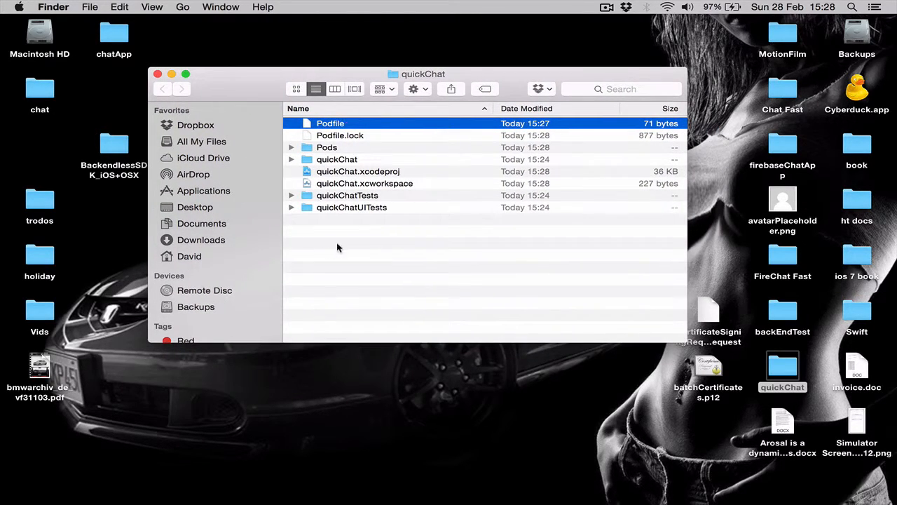
{"action": "mouse_move", "coordinate": [350, 176]}
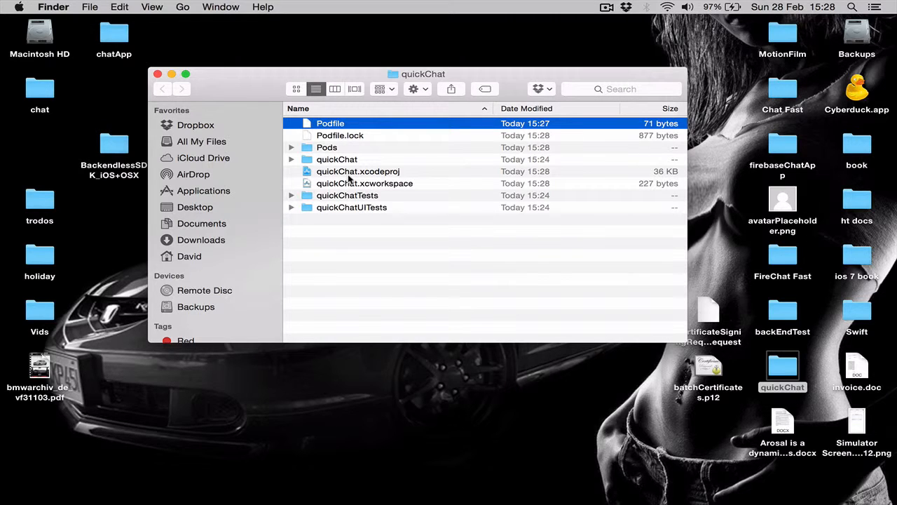
Highlight quickChat.xcodeproj, then select the new quickChat.xcworkspace beside Pods and Podfile.lock.
{"action": "left_click", "coordinate": [357, 171]}
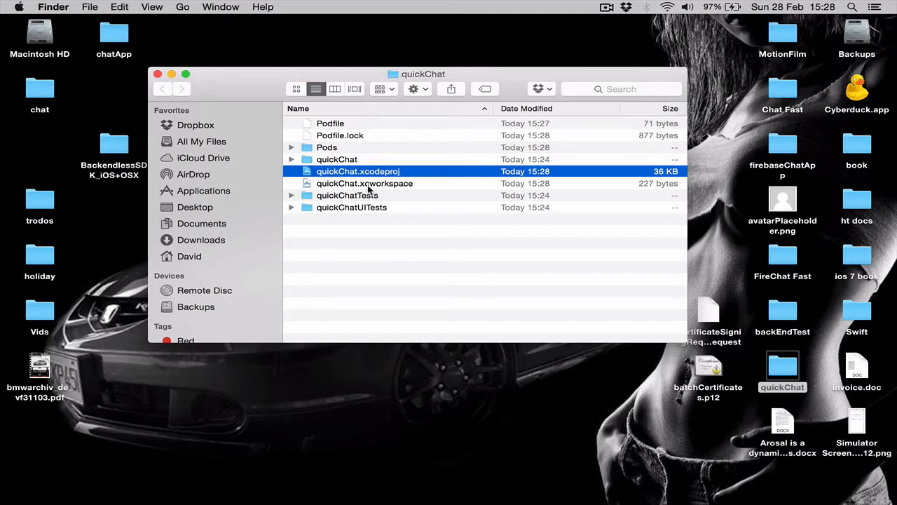
{"action": "mouse_move", "coordinate": [385, 190]}
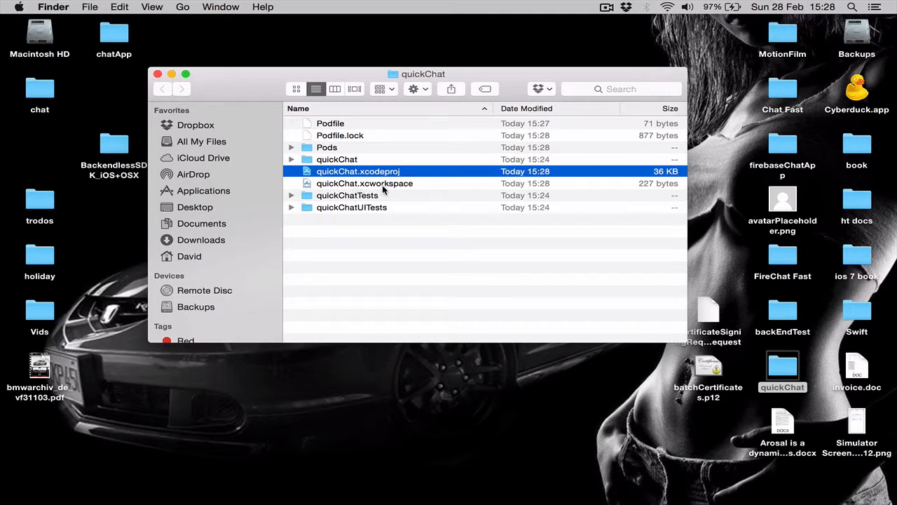
{"action": "left_click", "coordinate": [353, 231]}
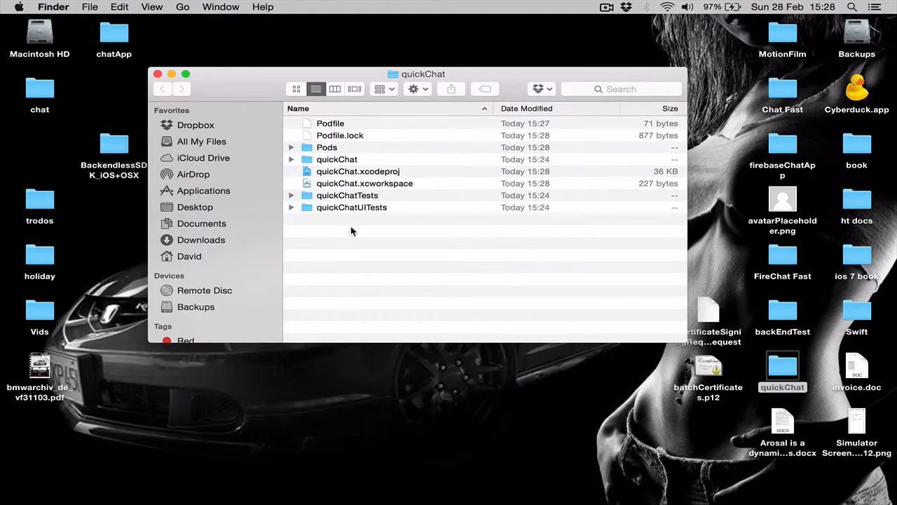
{"action": "mouse_move", "coordinate": [342, 187]}
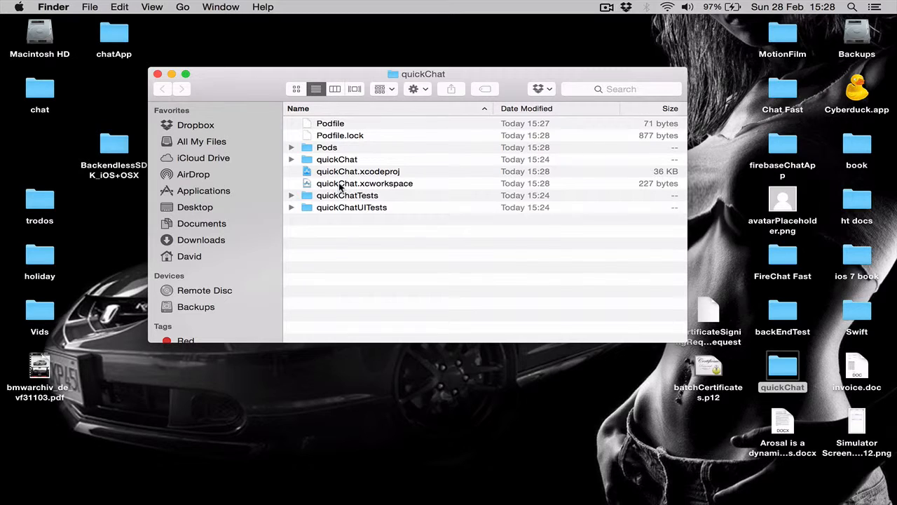
{"action": "left_click", "coordinate": [364, 183]}
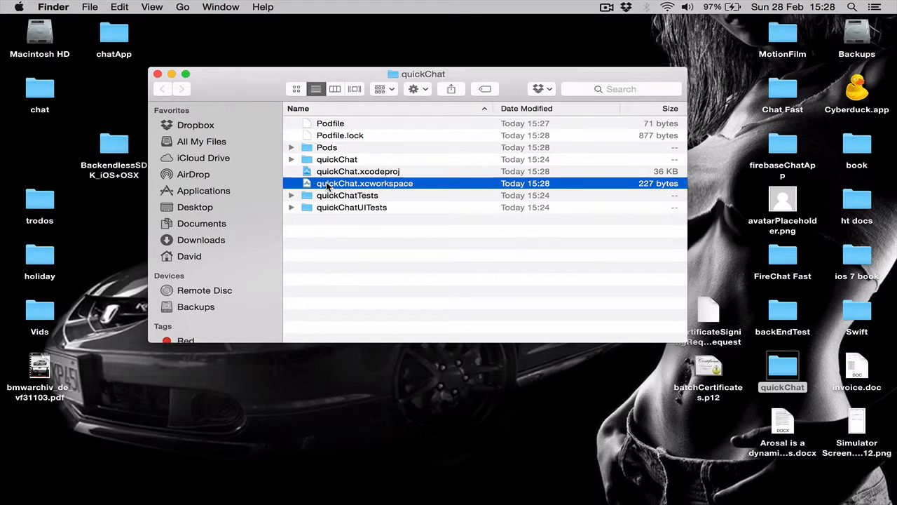
{"action": "mouse_move", "coordinate": [364, 184]}
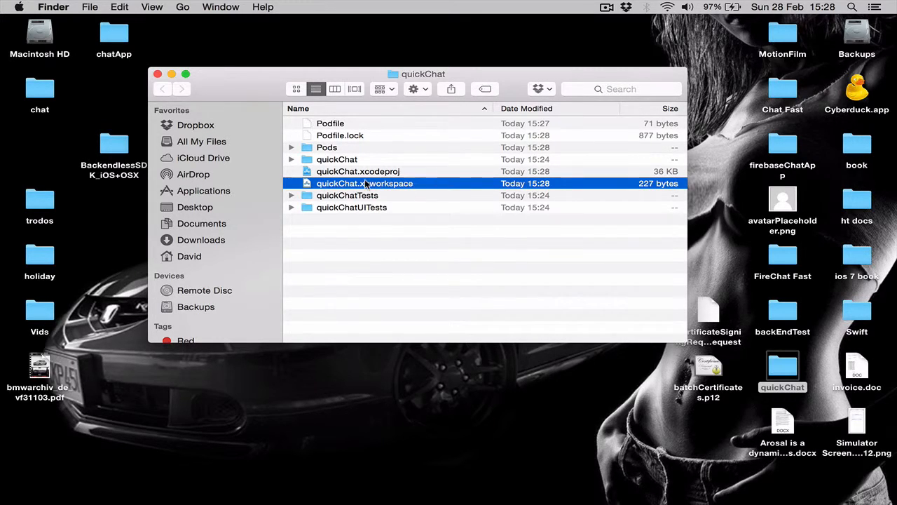